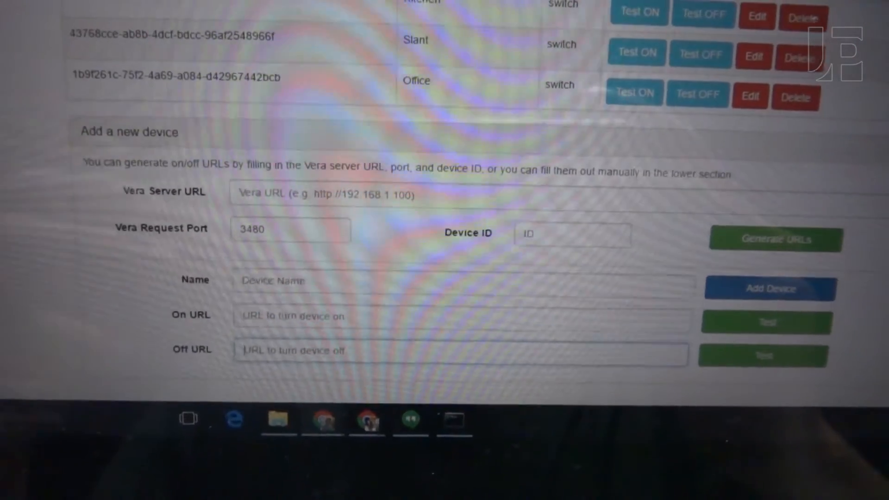
scroll("up", 3)
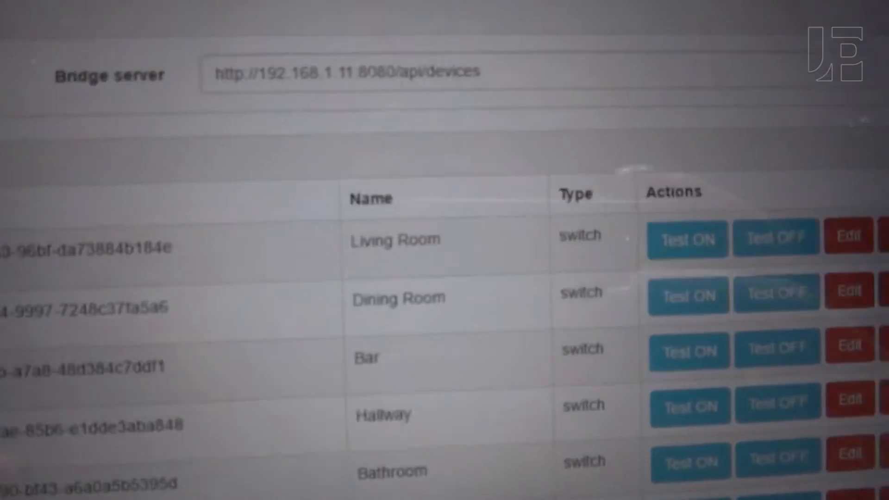
scroll("down", 3)
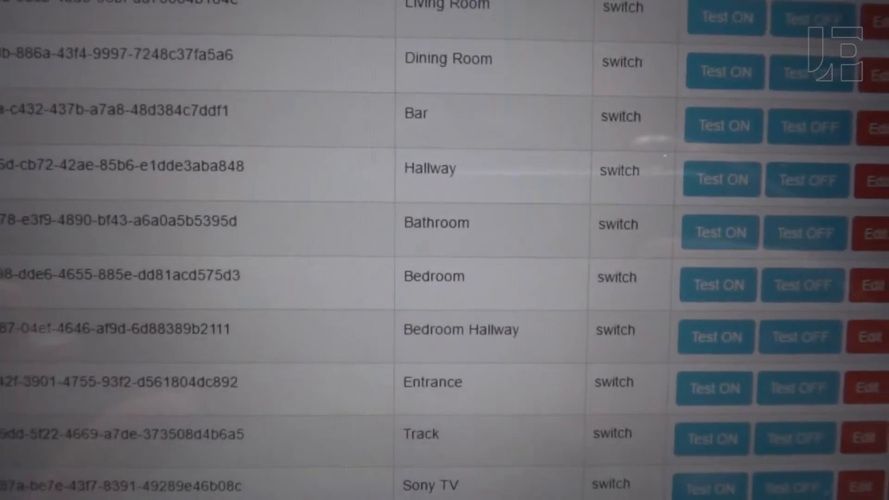
scroll("down", 3)
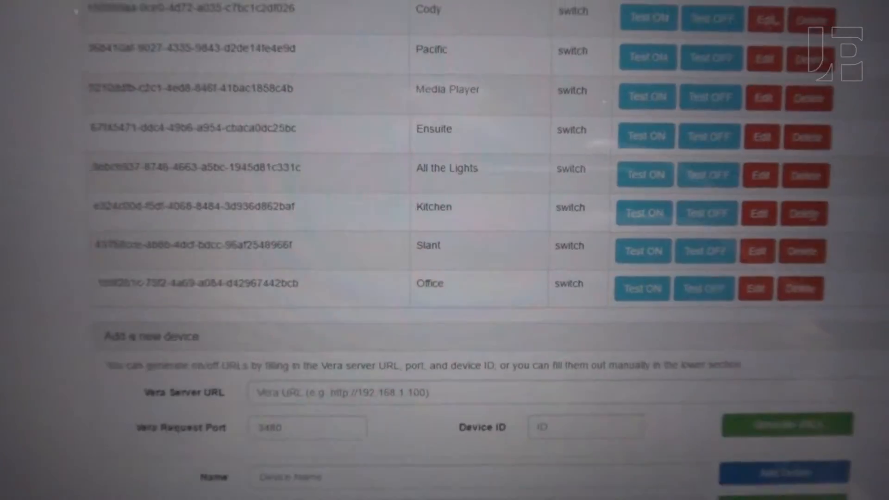